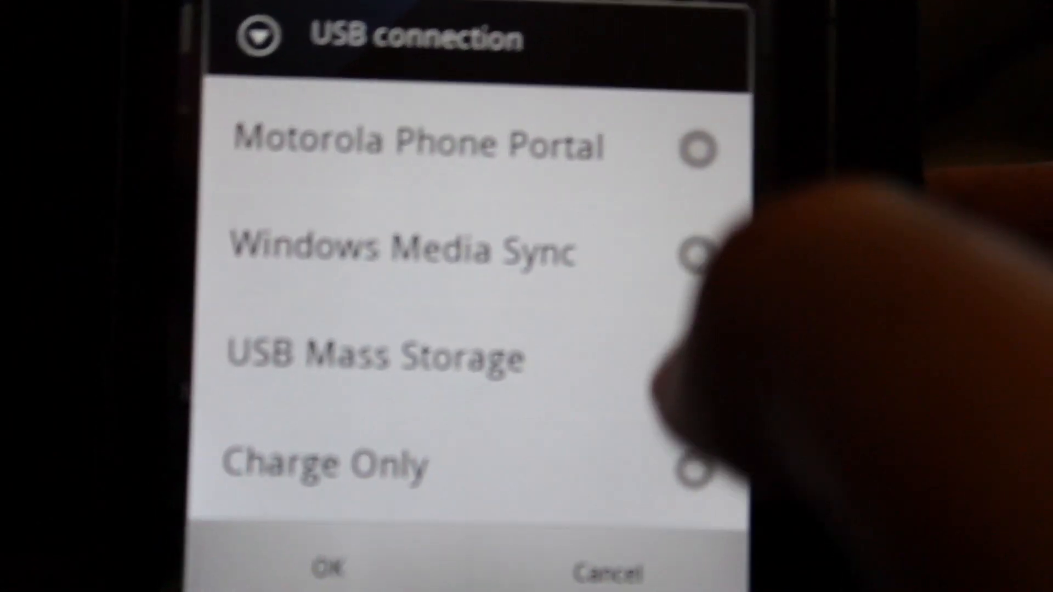
- Select the Charge Only USB connection mode and dismiss the prompt
left_click(694, 465)
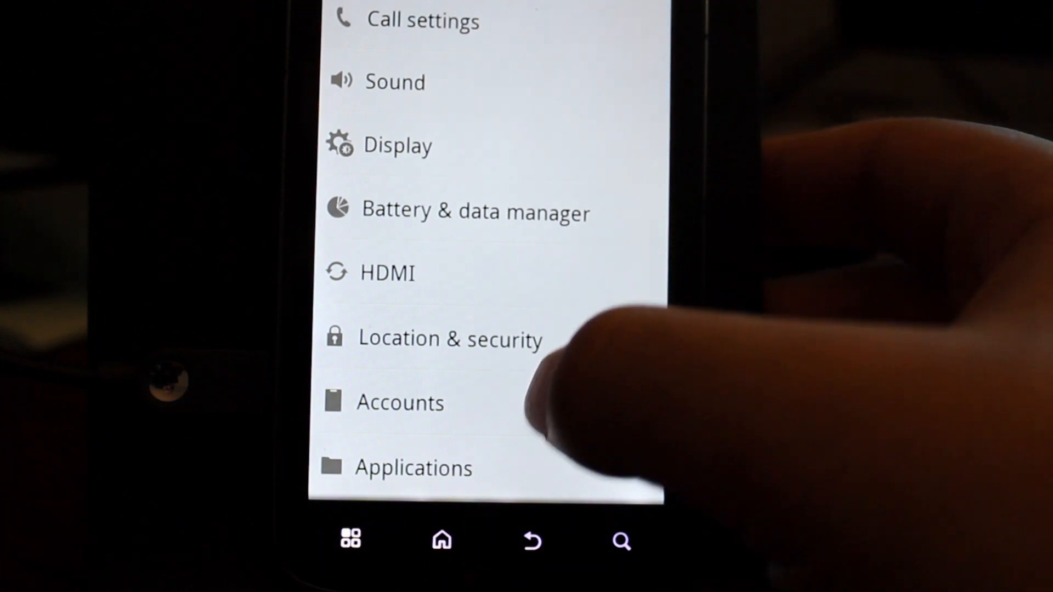
- In Applications settings, enable Unknown sources and accept the Attention warning
left_click(413, 468)
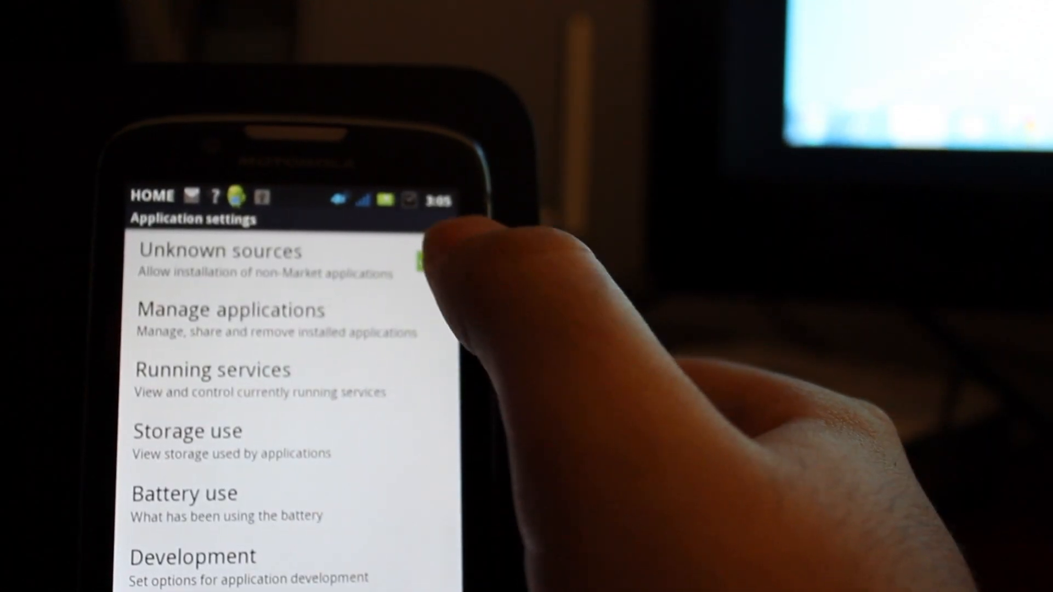
left_click(427, 262)
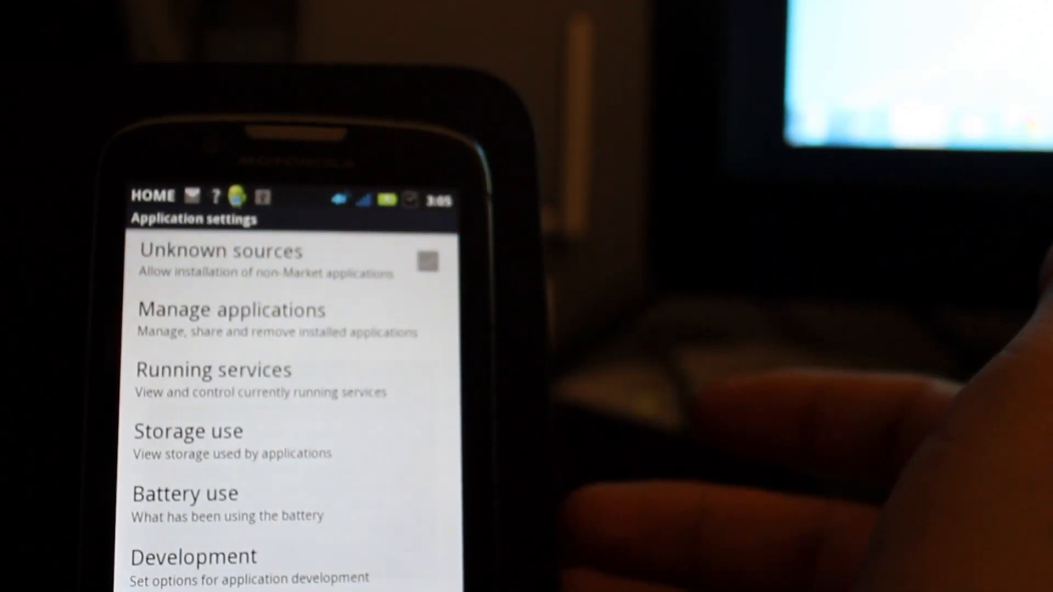
left_click(426, 262)
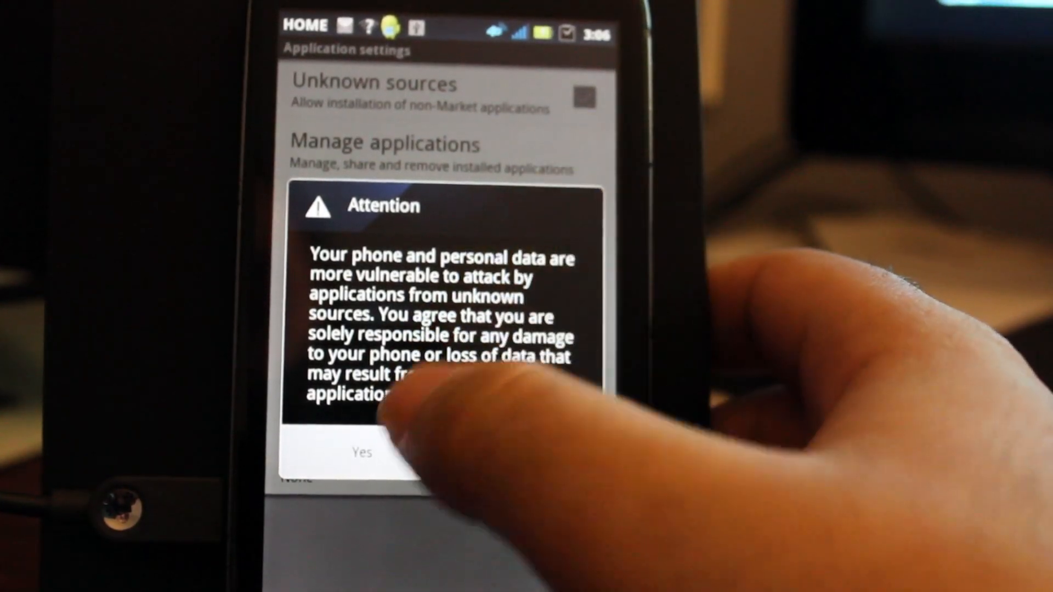
left_click(361, 453)
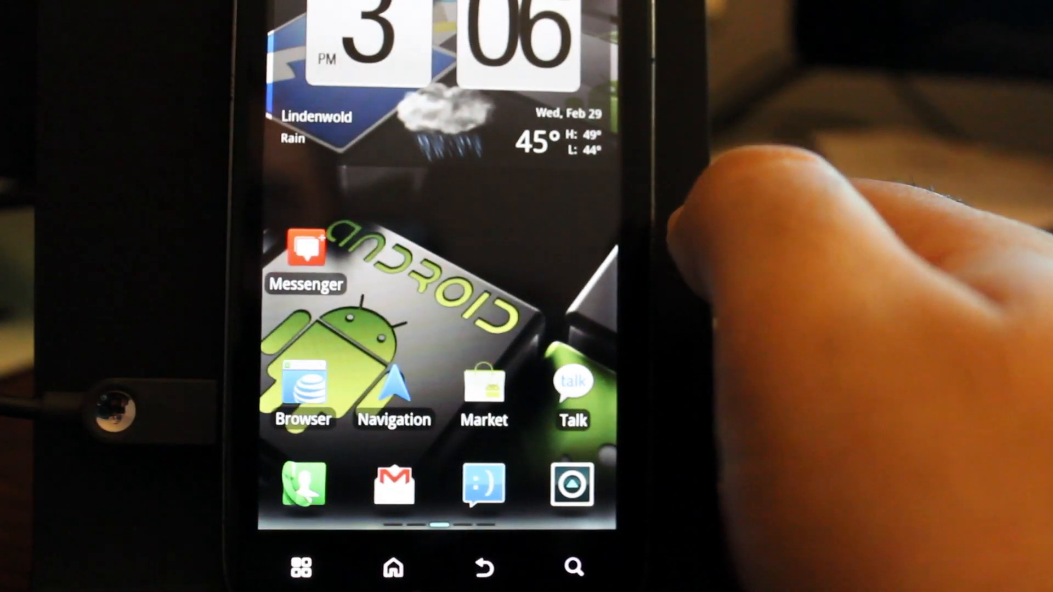
- From the app drawer, locate the Atrix 2 Bootstrapper APK and confirm its installation
left_click(301, 567)
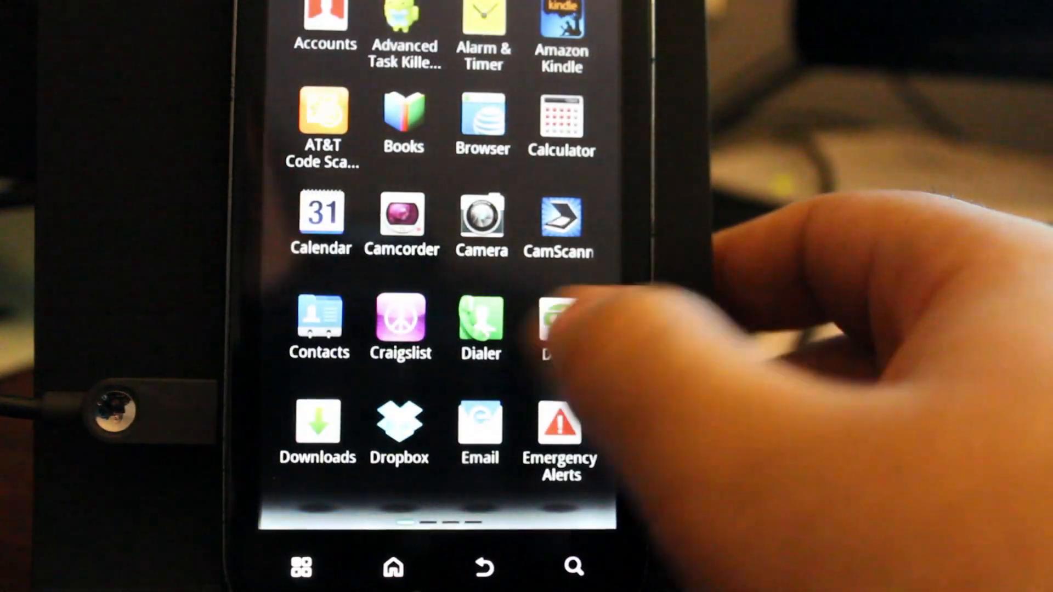
scroll("down", 3)
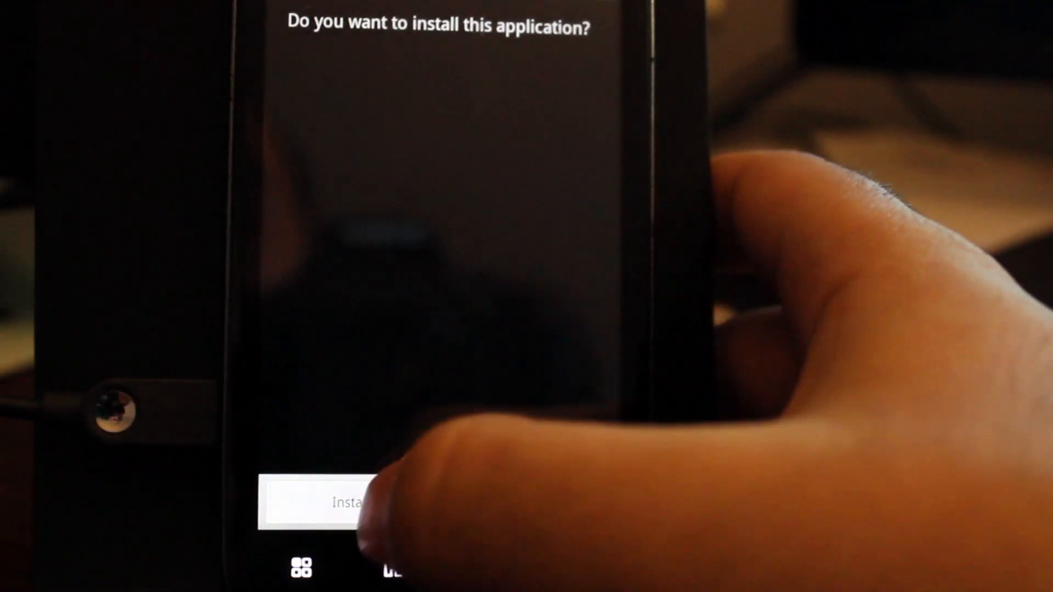
left_click(343, 501)
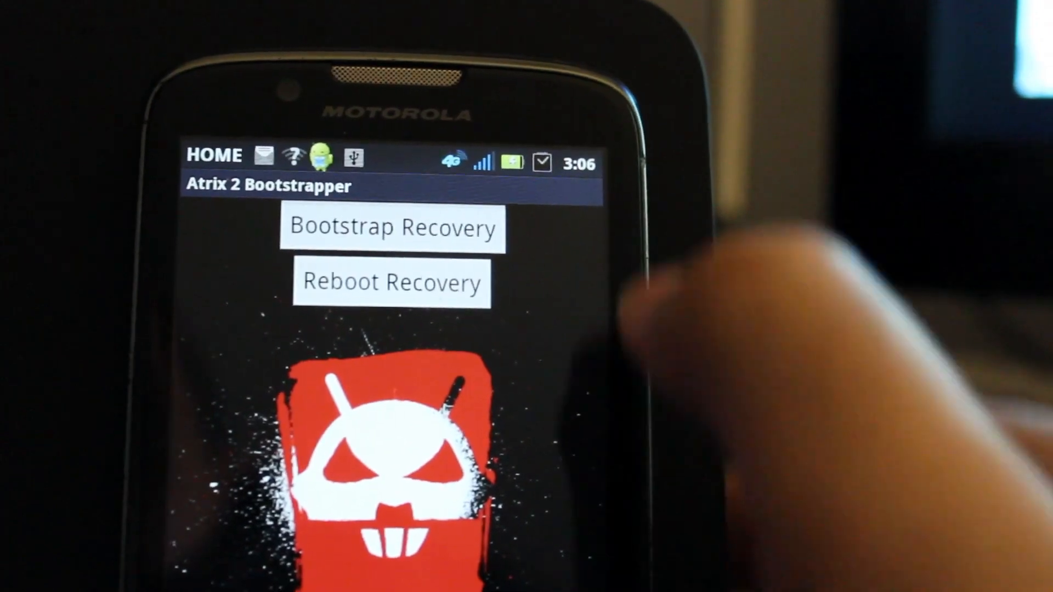
- Bootstrap Recovery with Superuser access allowed, acknowledge Success, then Reboot Recovery
left_click(393, 227)
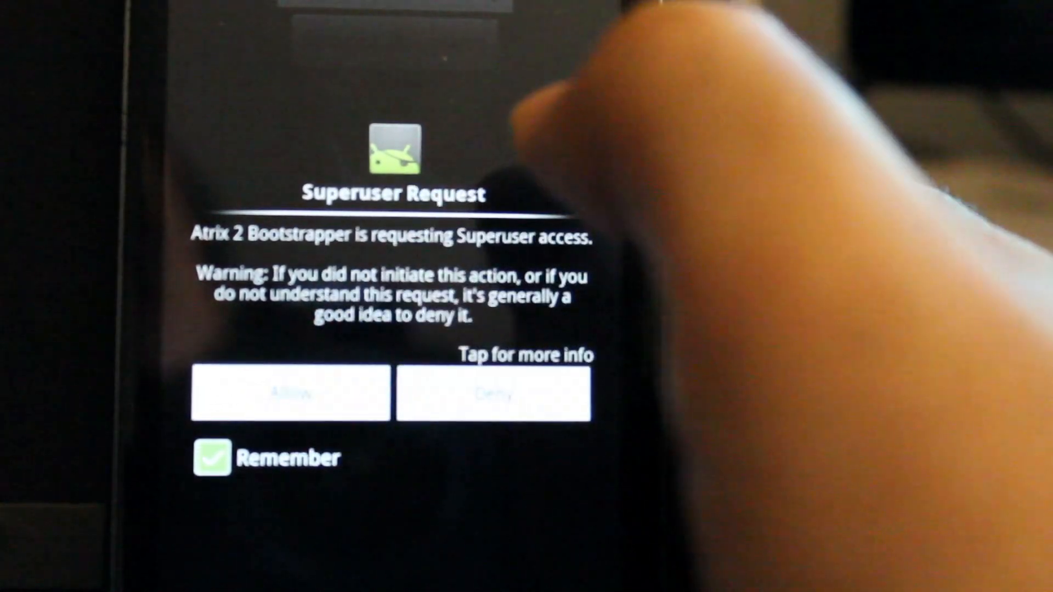
left_click(290, 394)
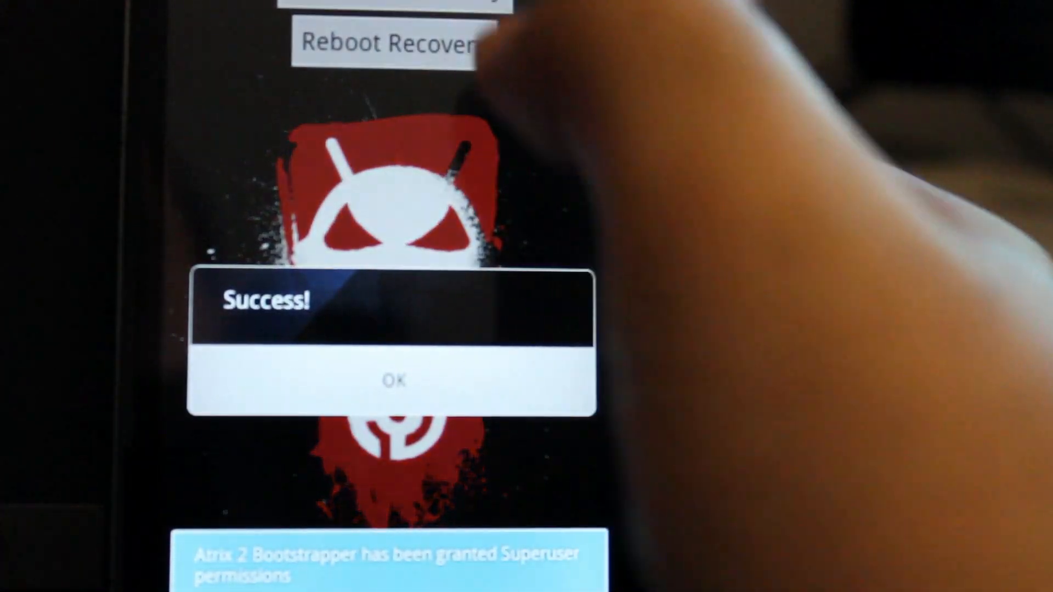
left_click(397, 379)
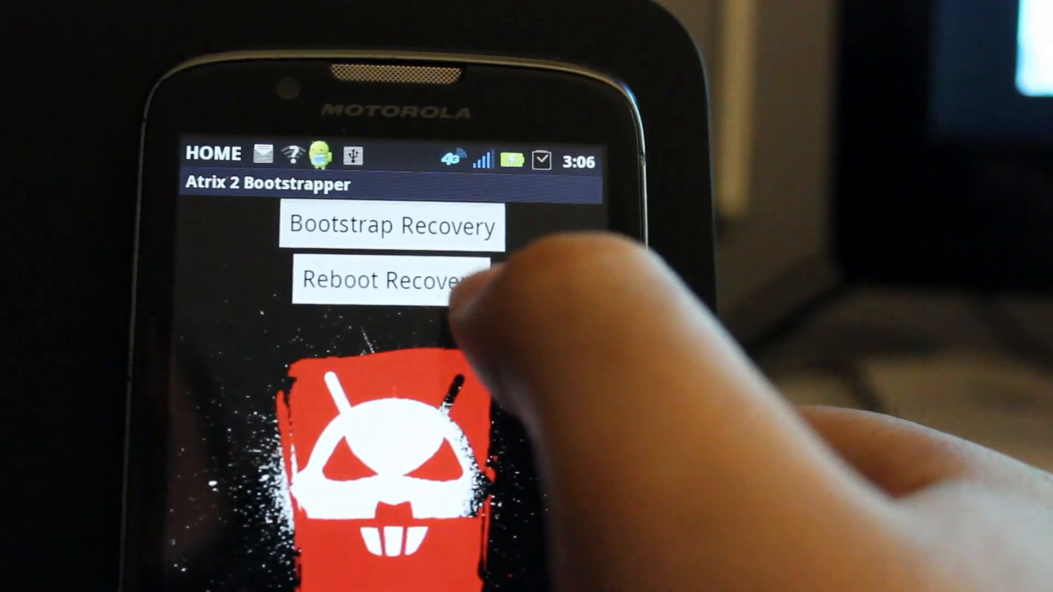
left_click(385, 279)
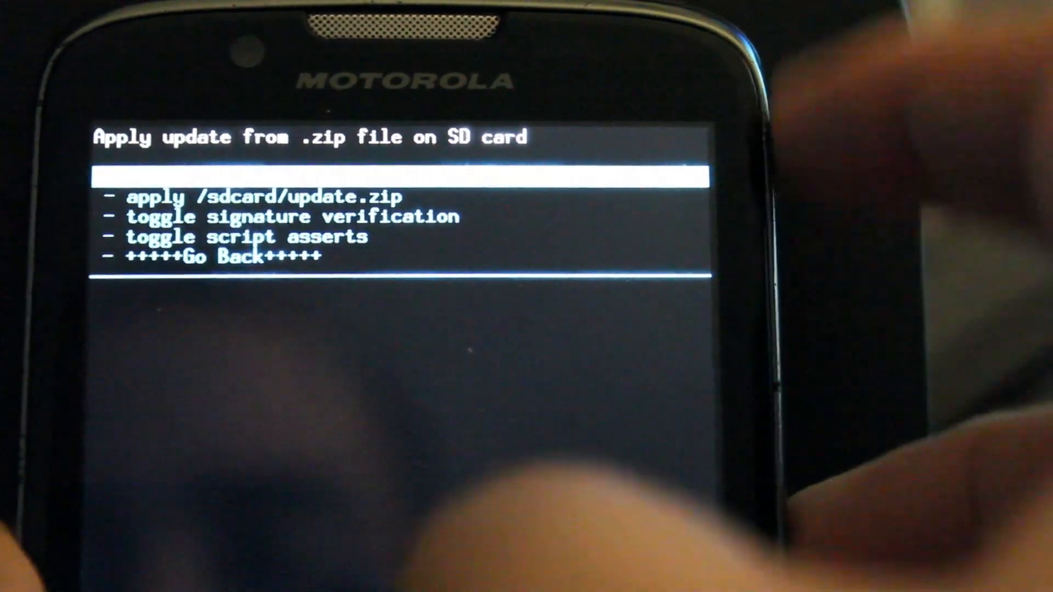
- Choose 'apply update from sdcard' to flash /sdcard/update.zip
left_click(252, 197)
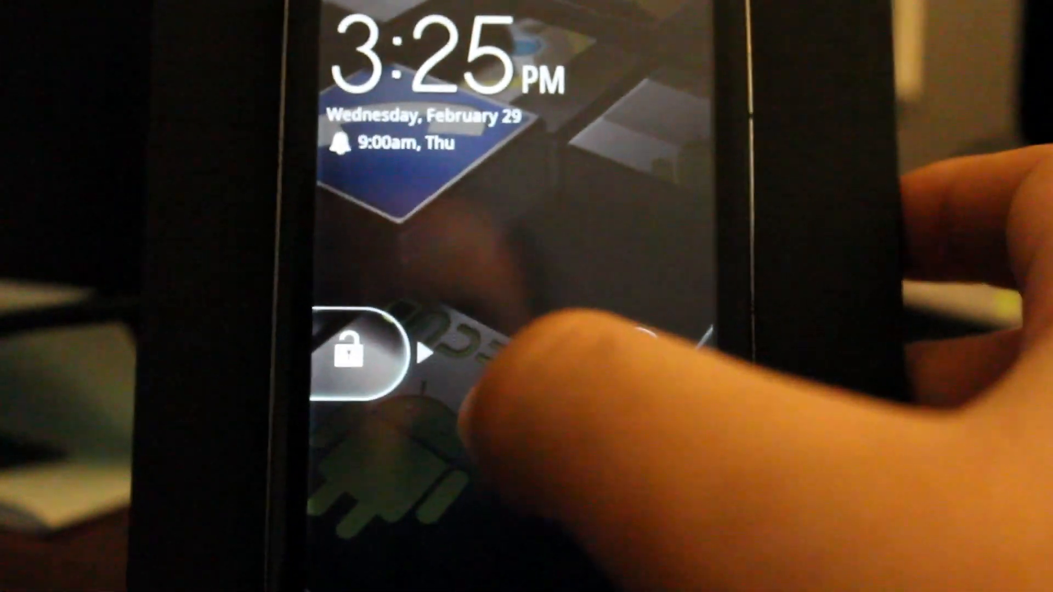
- Unlock the phone and view Atrix 2 Bootstrapper's Allowed root-access details in Superuser
left_click_drag(363, 352, 632, 363)
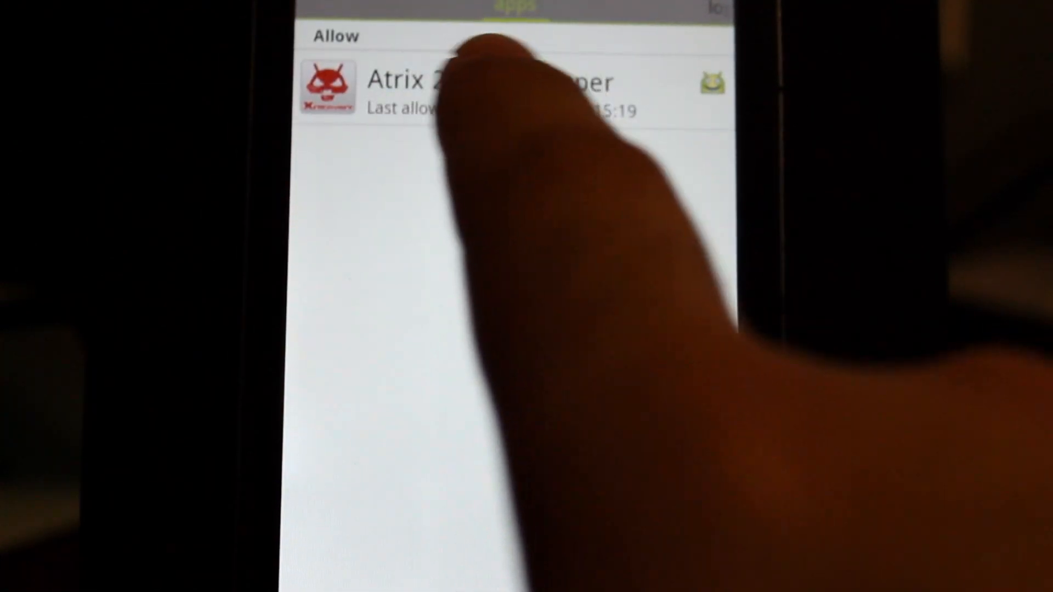
left_click(471, 88)
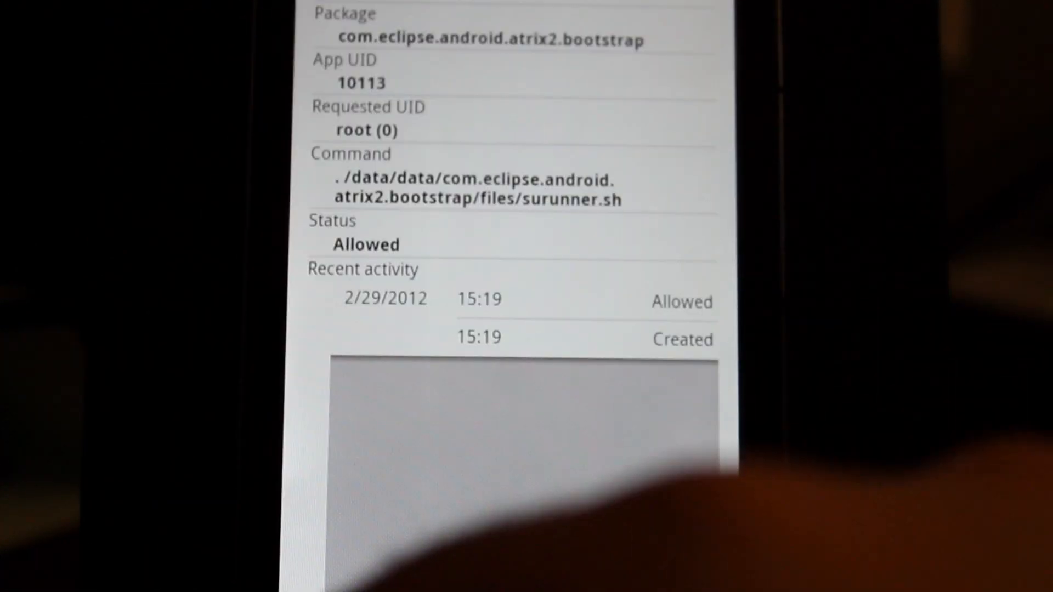
scroll("down", 3)
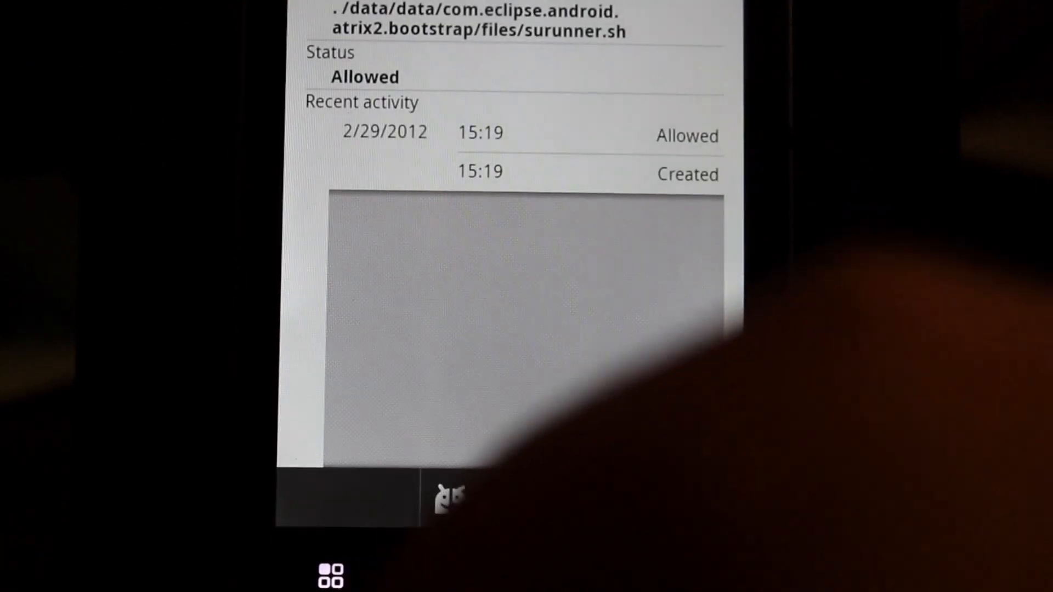